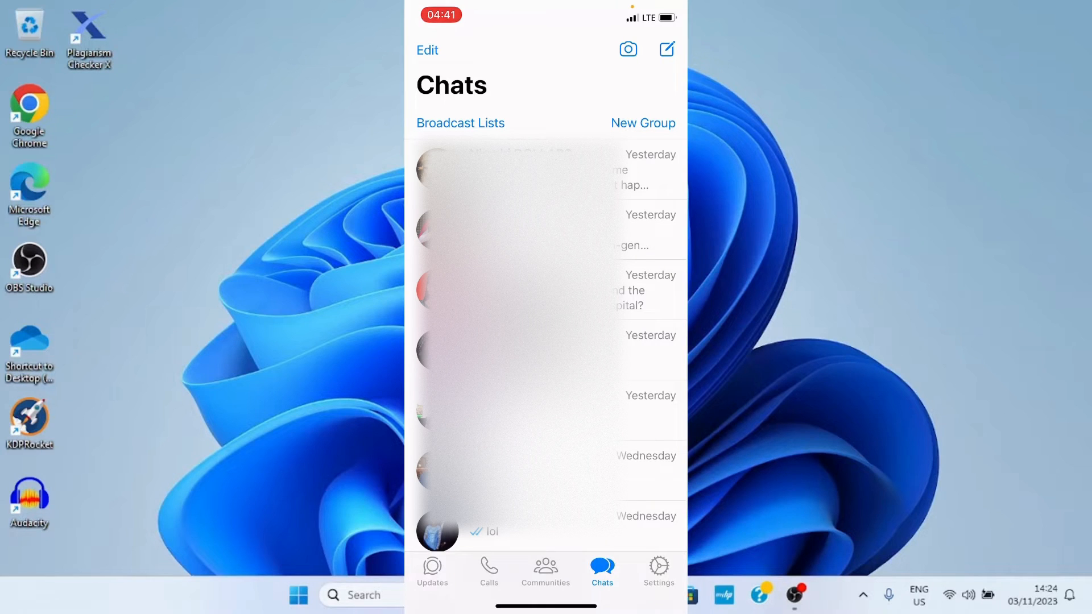
# - View WhatsApp's Settings tab, then leave WhatsApp for the iPhone home screen
pyautogui.click(658, 570)
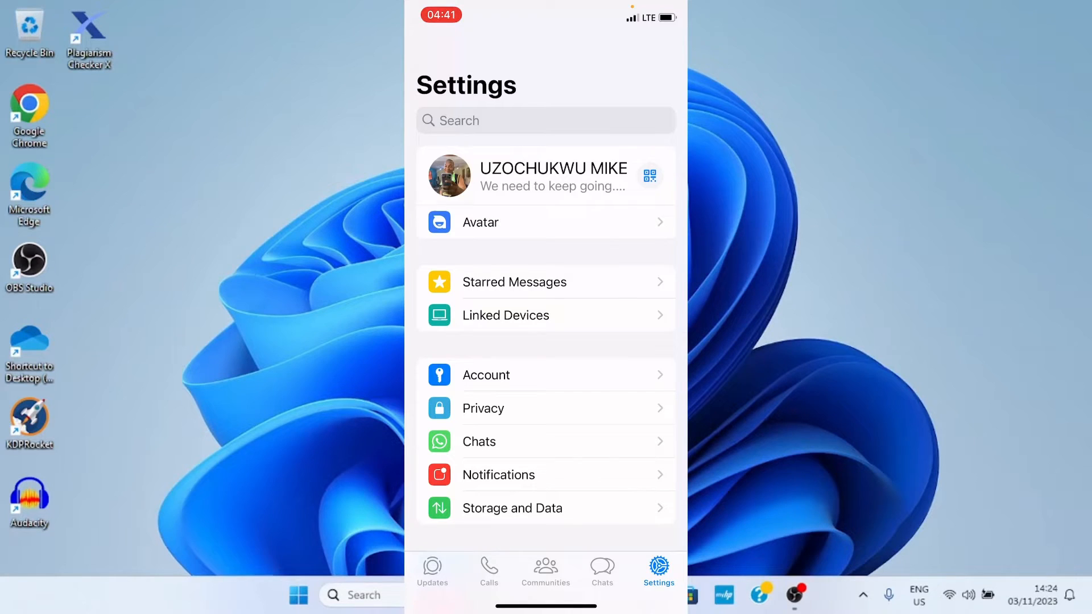
pyautogui.click(601, 571)
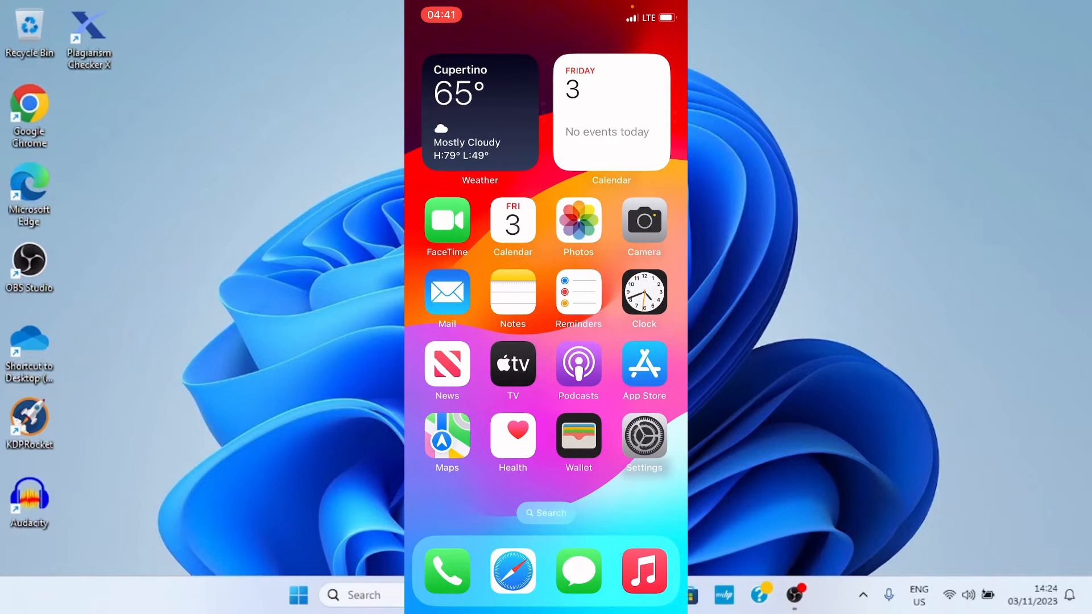
# - Open iOS Settings and go to General > Language & Region
pyautogui.click(643, 438)
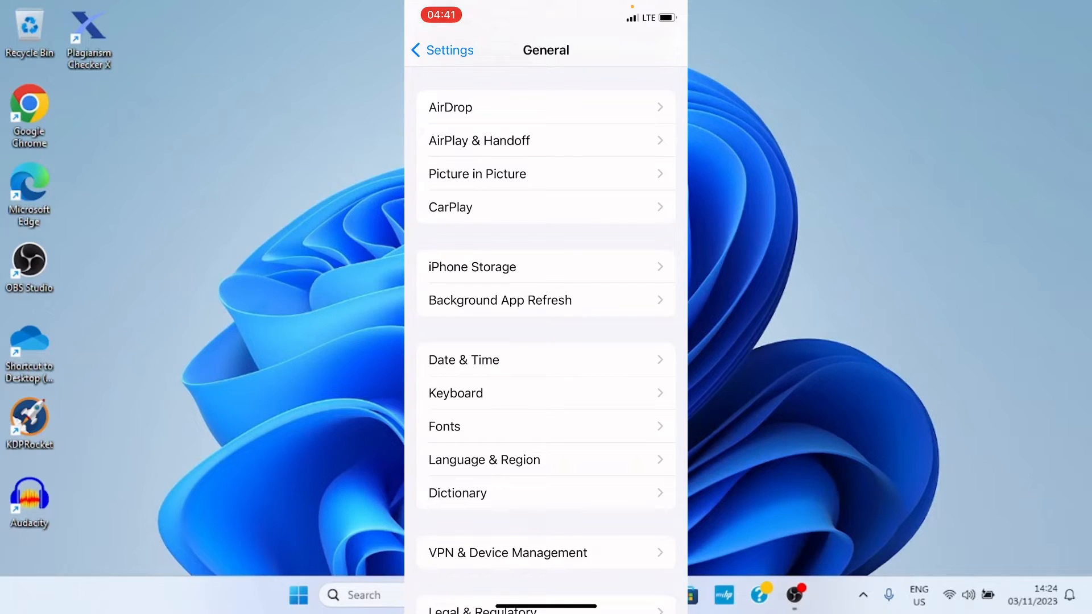
pyautogui.click(484, 459)
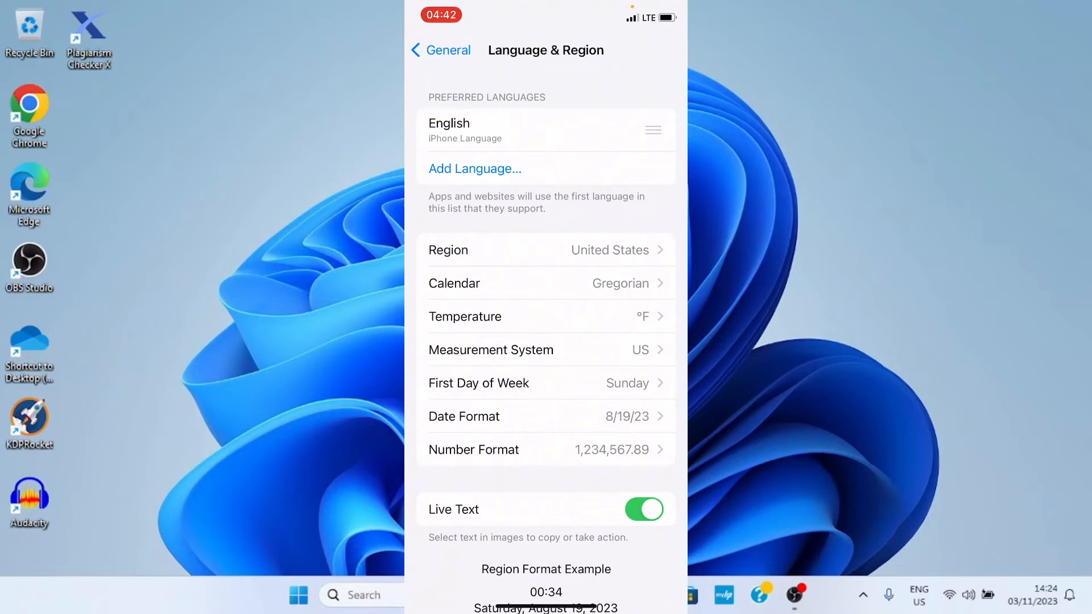
# - Start adding a language and scroll the Select Language list to English (UK)
pyautogui.click(474, 169)
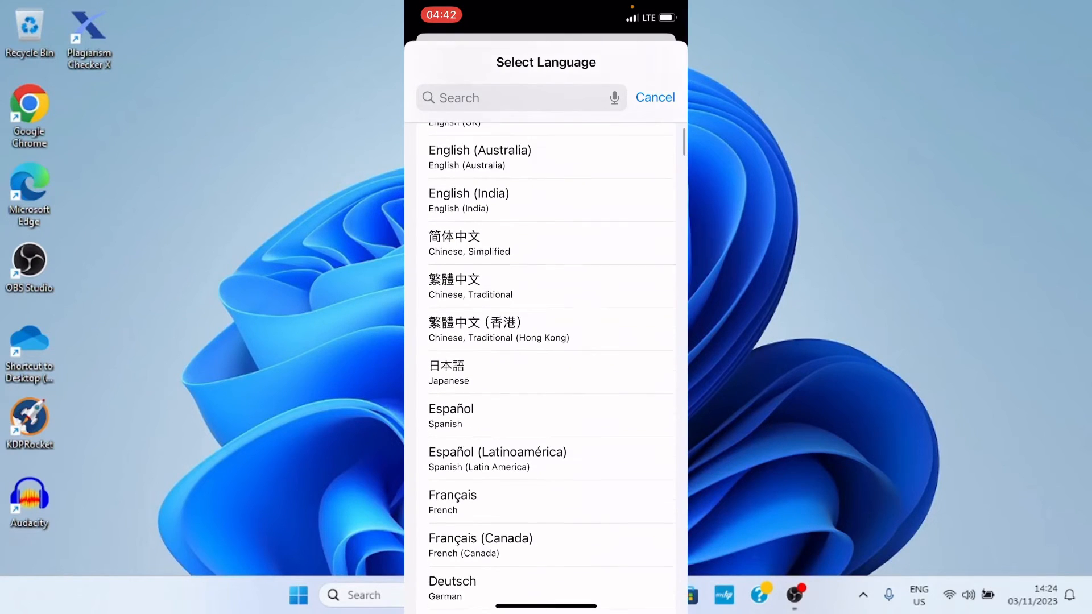
pyautogui.scroll(-3)
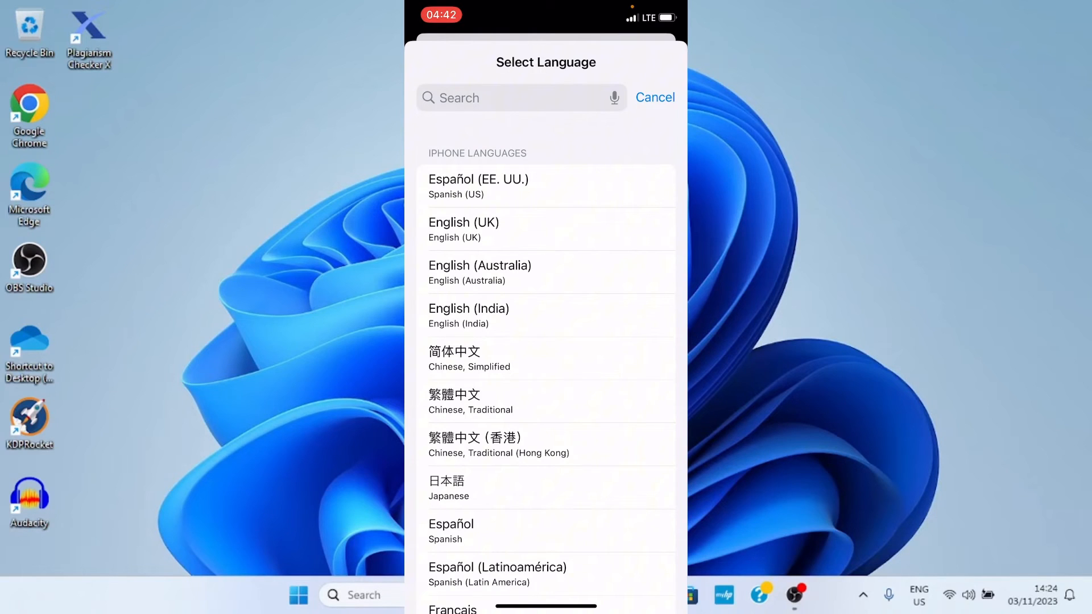
# - Make English (UK) the primary iPhone language and reopen WhatsApp to check it
pyautogui.click(546, 230)
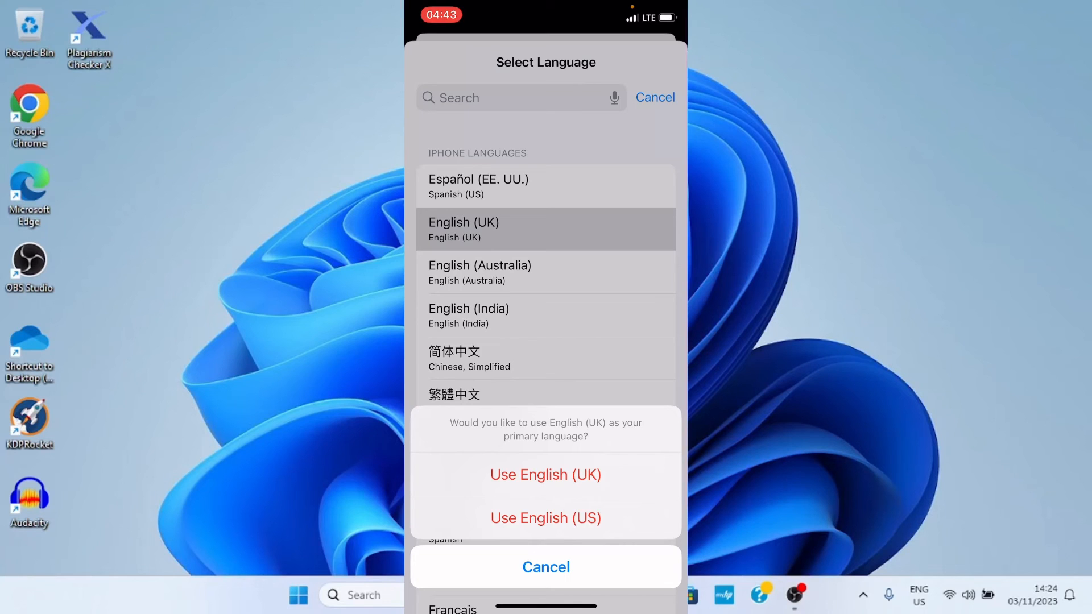
pyautogui.click(545, 474)
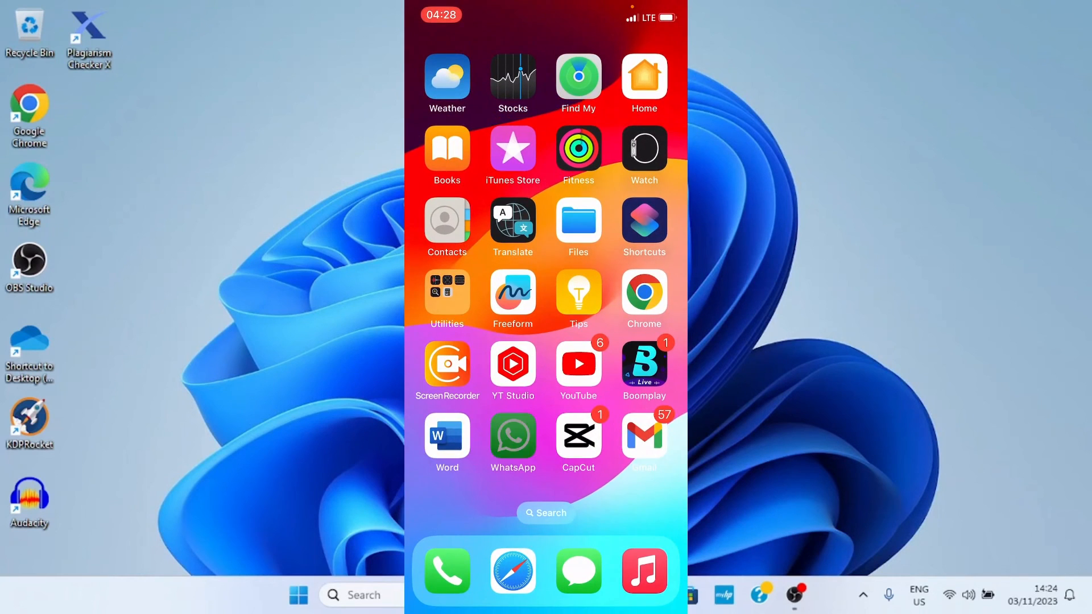
pyautogui.click(512, 442)
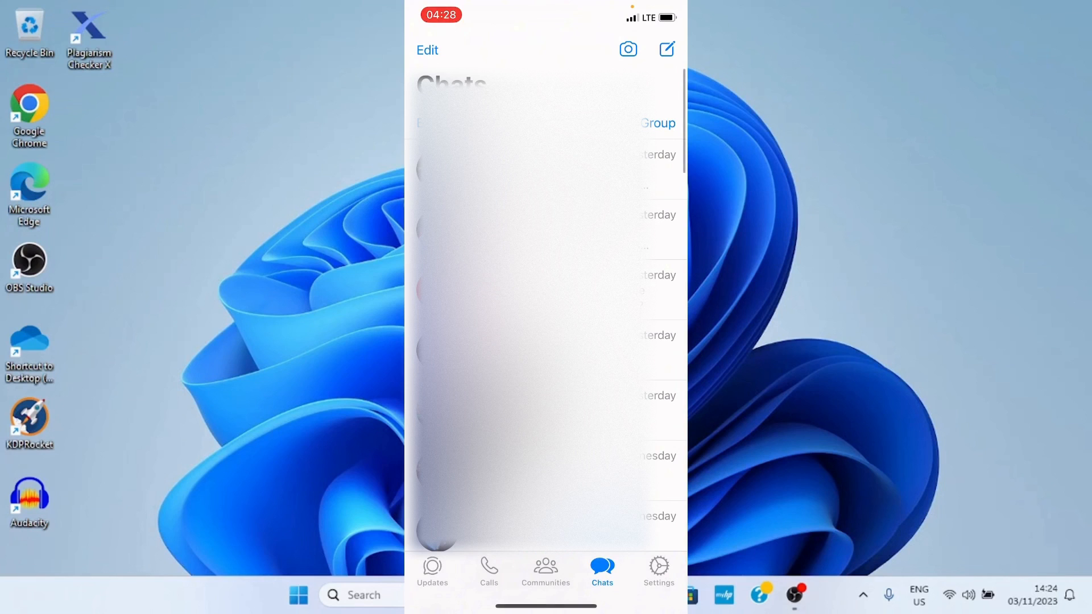